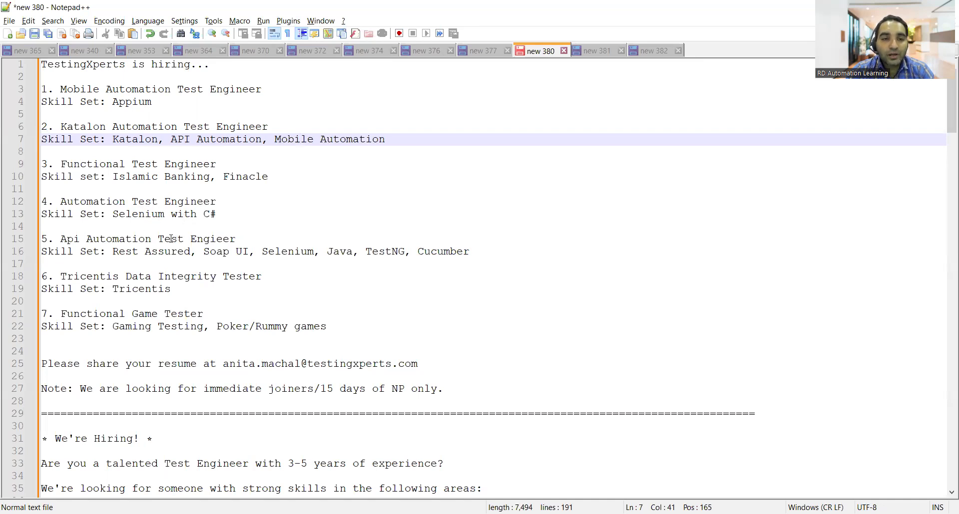
Highlight 'Selenium' and 'Data Integrity' in the first TestingXperts listings' skills
double_click(284, 251)
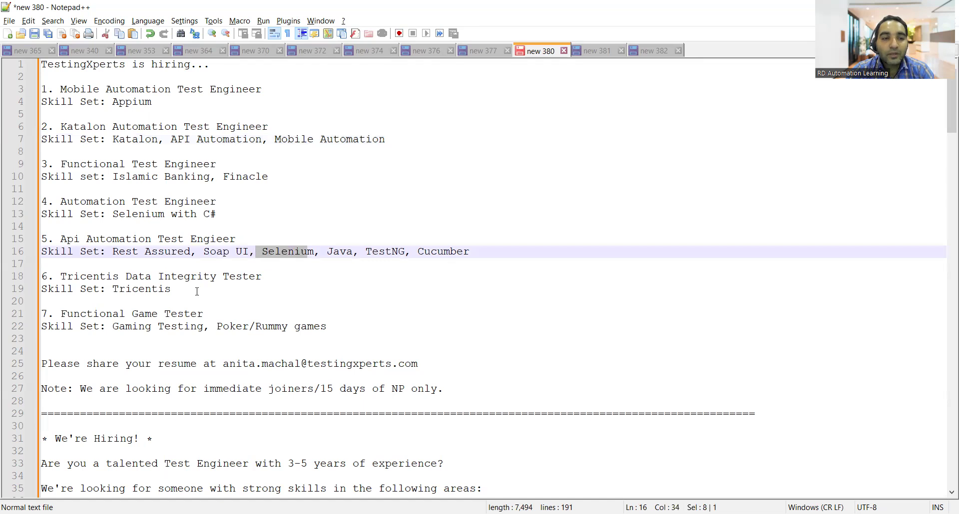
double_click(188, 314)
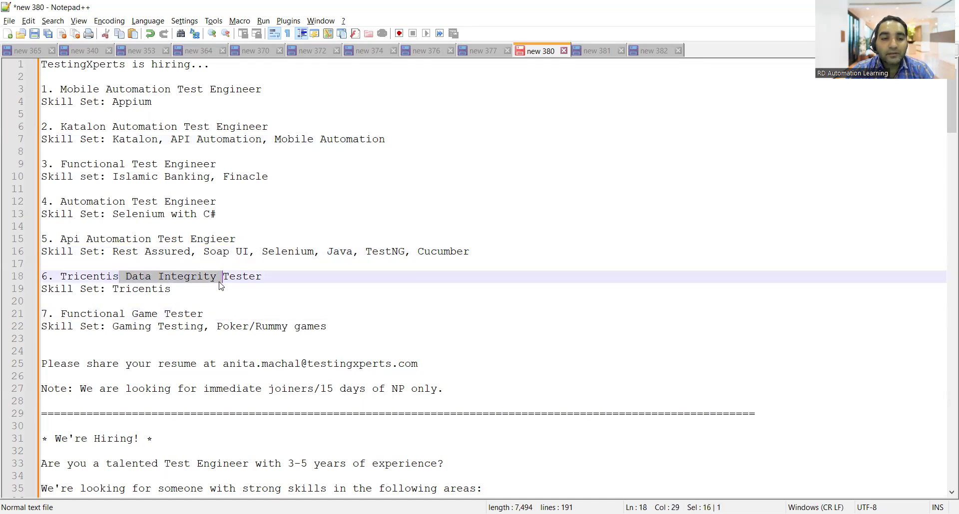
mouse_move(349, 326)
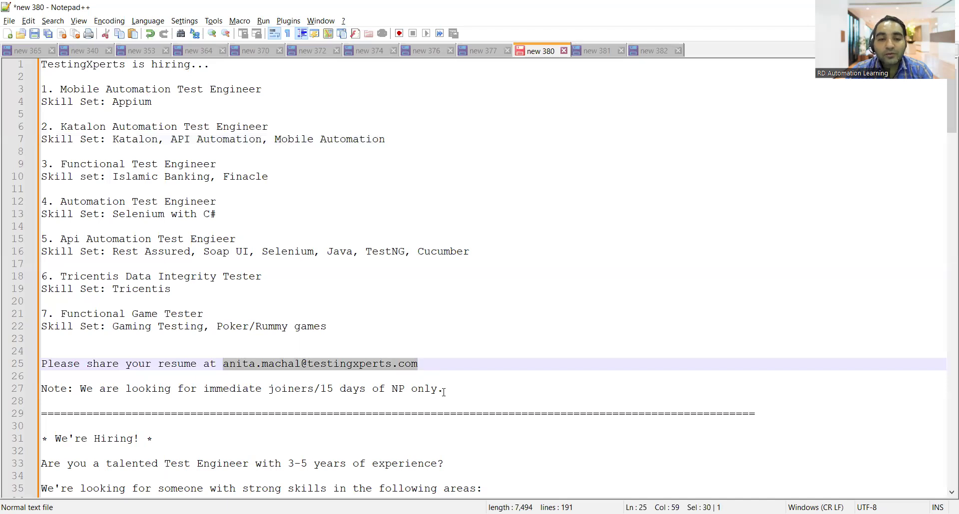
mouse_move(316, 388)
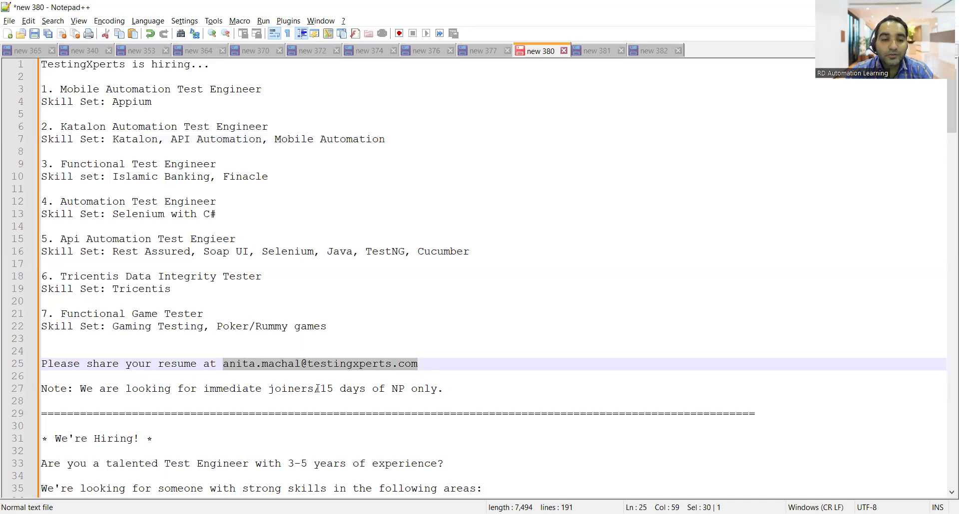
Highlight the send-your-resume request and its email on lines 45–46
scroll("down", 3)
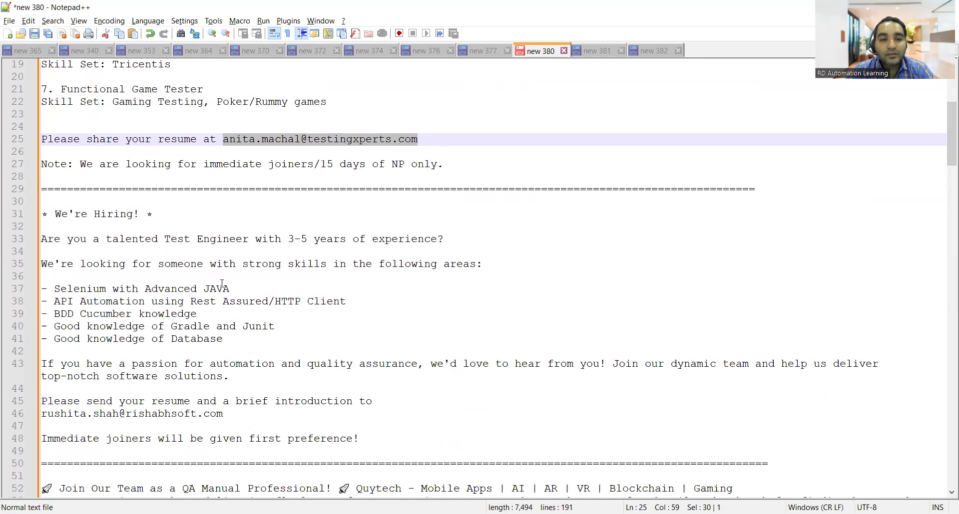
scroll("down", 3)
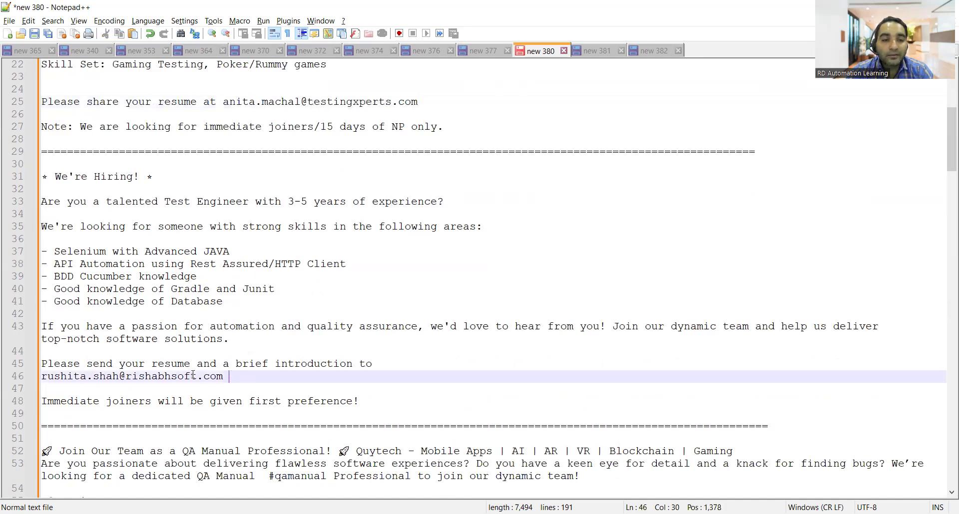
left_click_drag(41, 364, 224, 376)
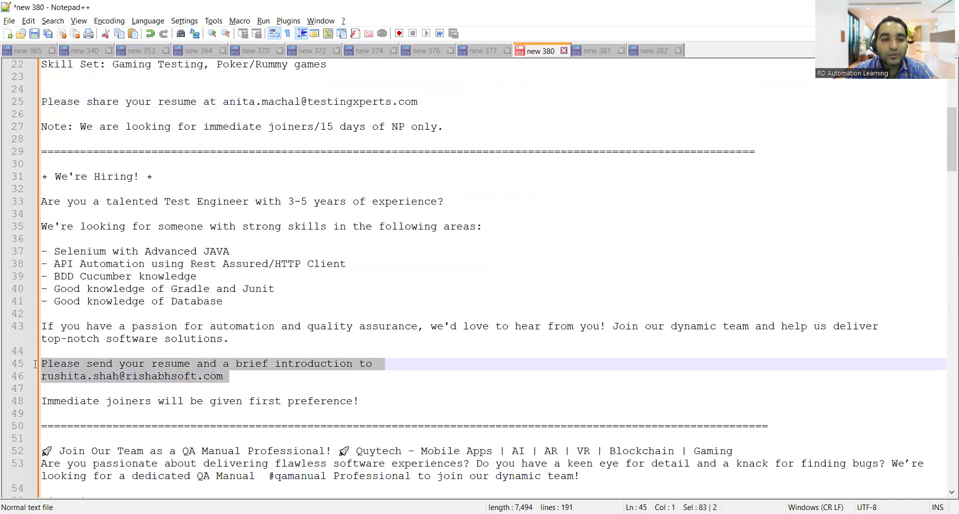
Select the Quytech QA Manual listing's resume email on line 69
scroll("down", 3)
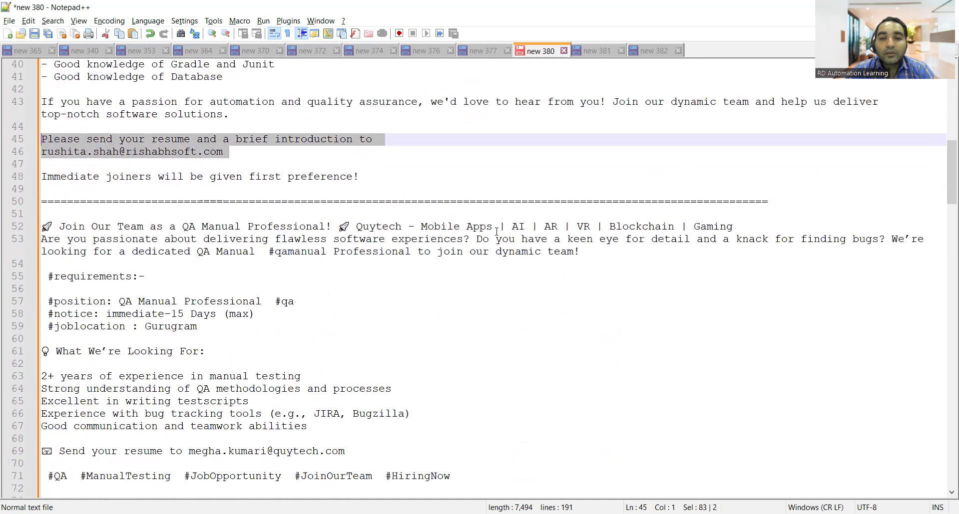
mouse_move(309, 228)
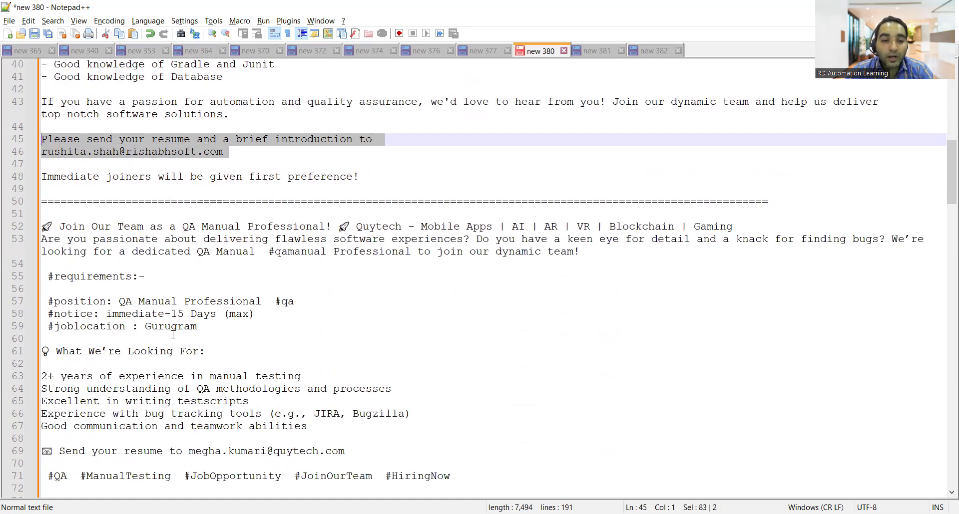
scroll("down", 3)
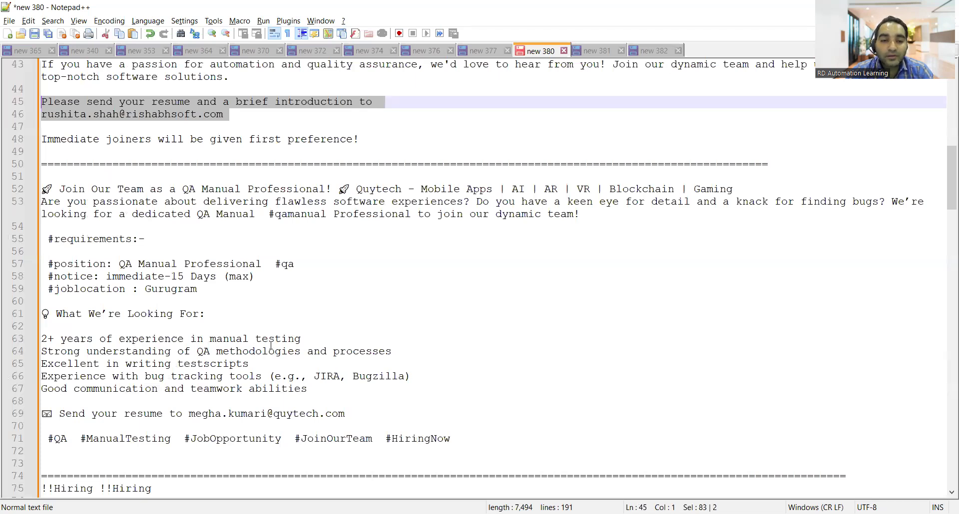
scroll("down", 3)
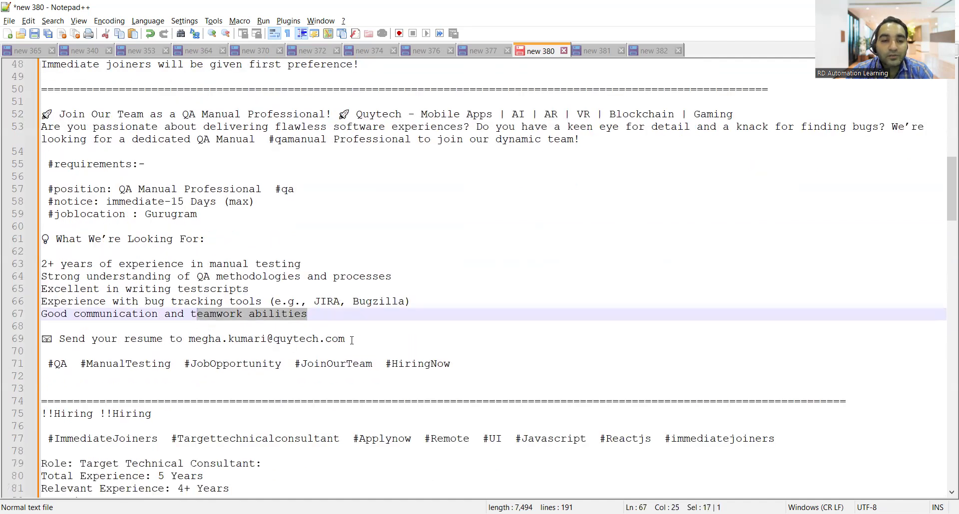
double_click(267, 340)
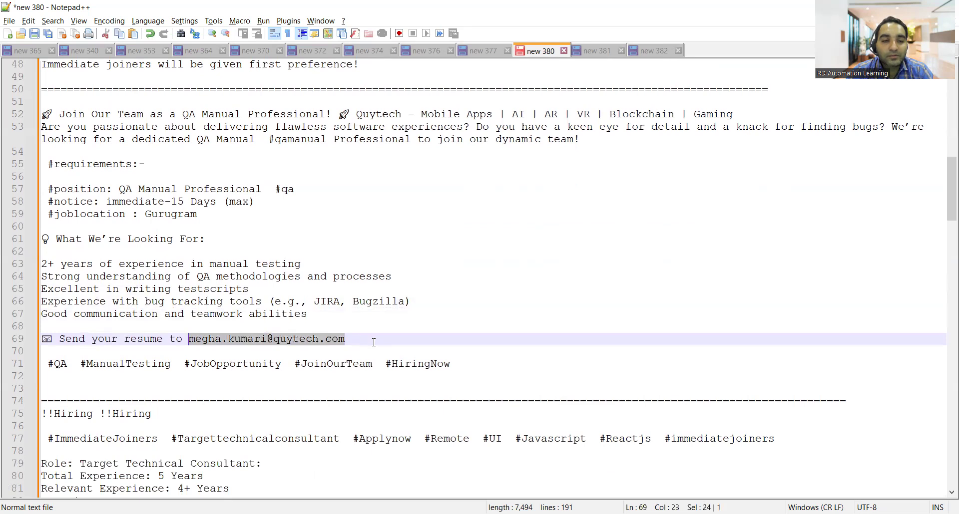
Scroll down through the Target Technical Consultant and Functional Game Tester listings
scroll("down", 3)
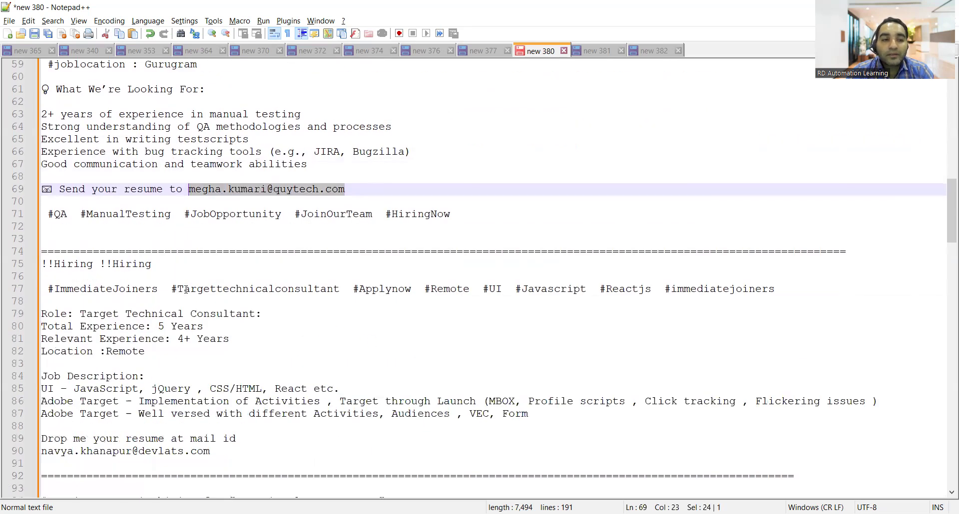
scroll("down", 3)
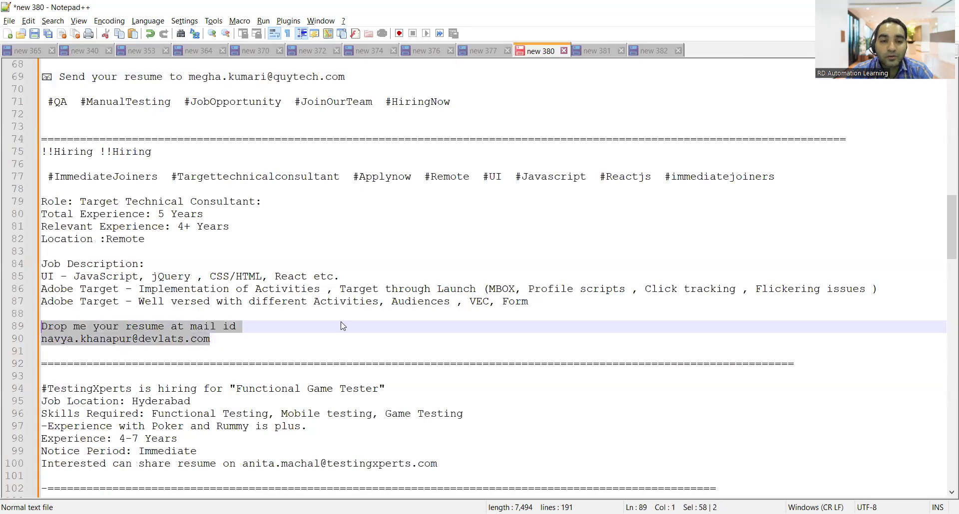
scroll("down", 3)
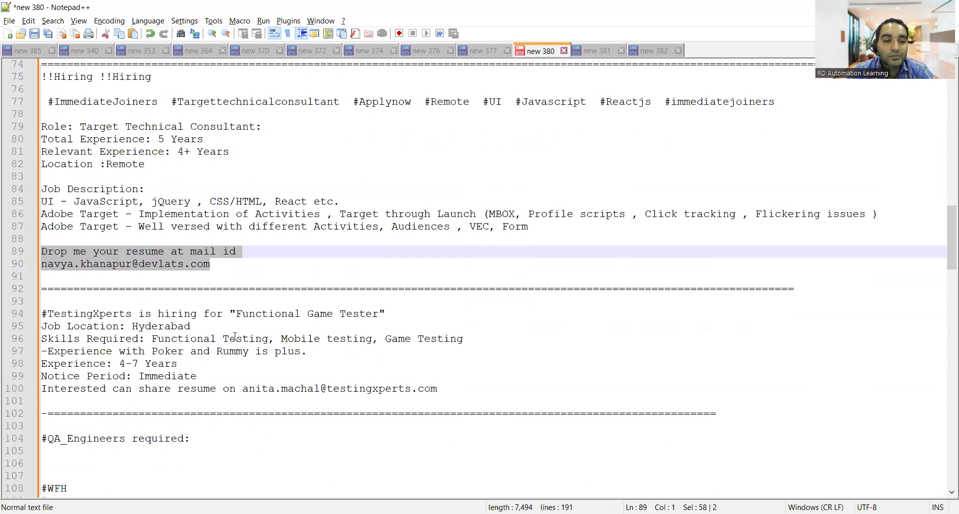
scroll("down", 3)
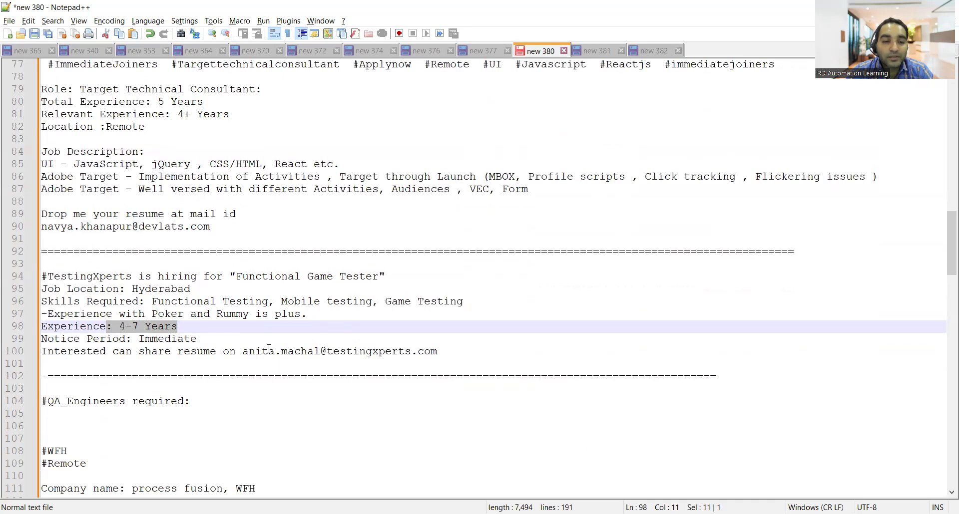
Scroll down through the Process Fusion QA Engineer and Mumbai QA Automation Lead posts
scroll("down", 3)
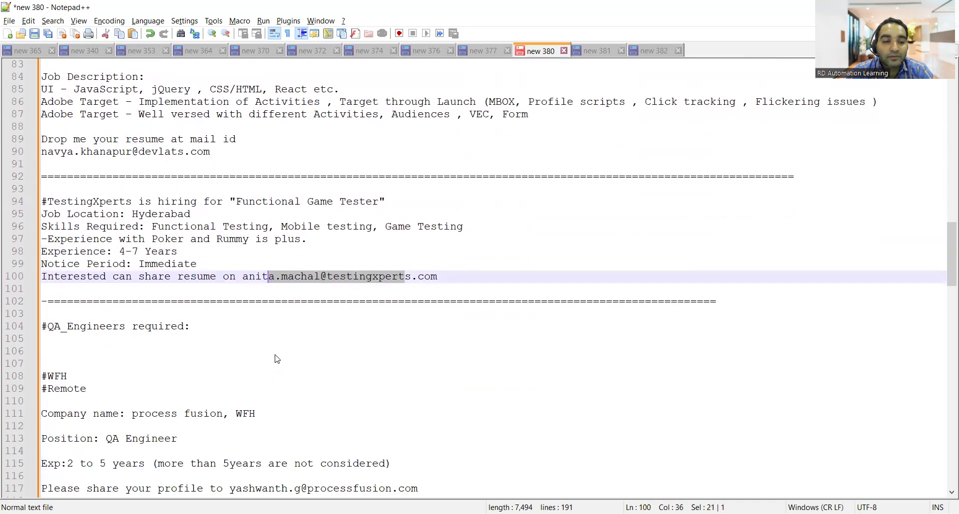
scroll("down", 3)
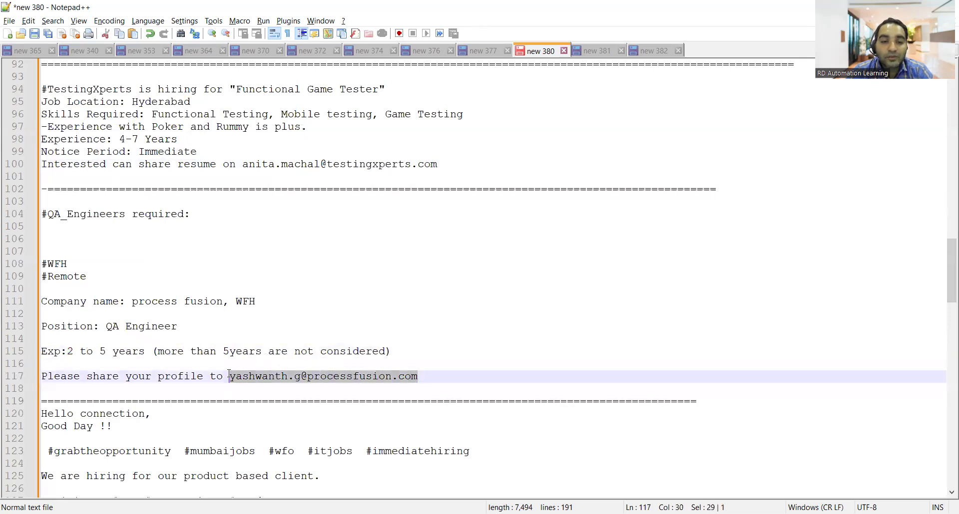
scroll("down", 3)
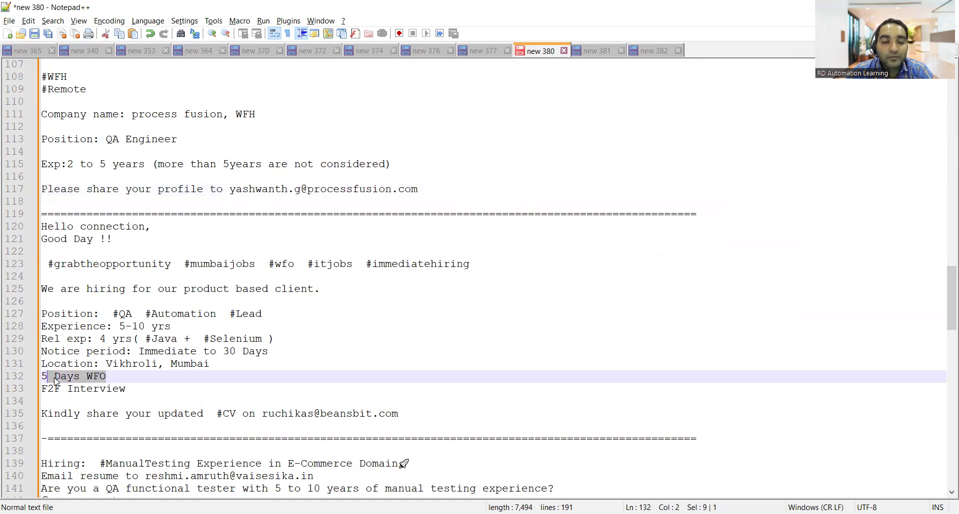
Highlight the Mumbai listing's email on line 135, then scroll to the Kochi listing
left_click(418, 411)
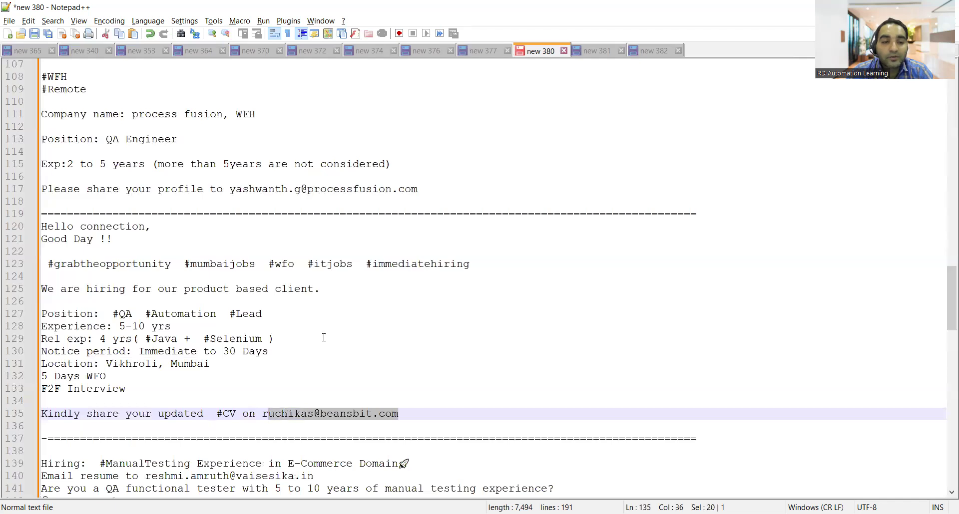
scroll("down", 3)
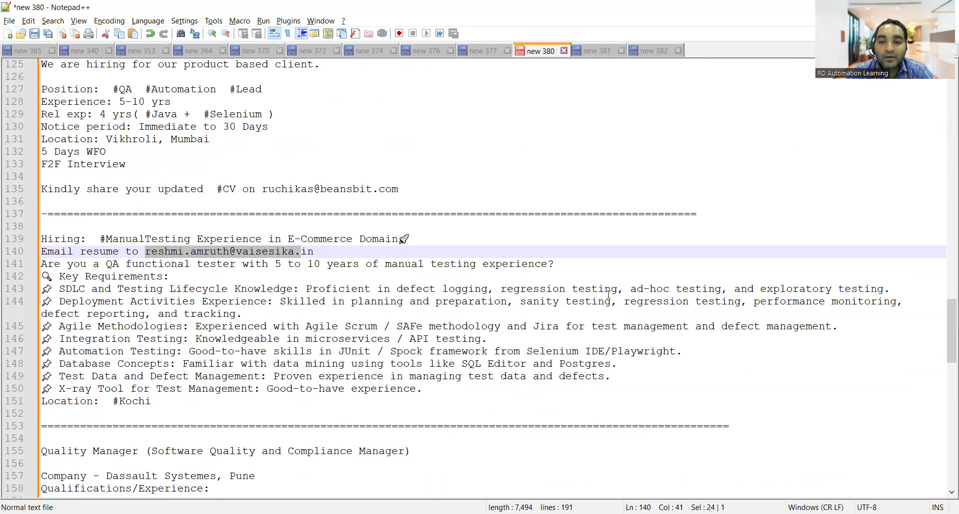
mouse_move(115, 334)
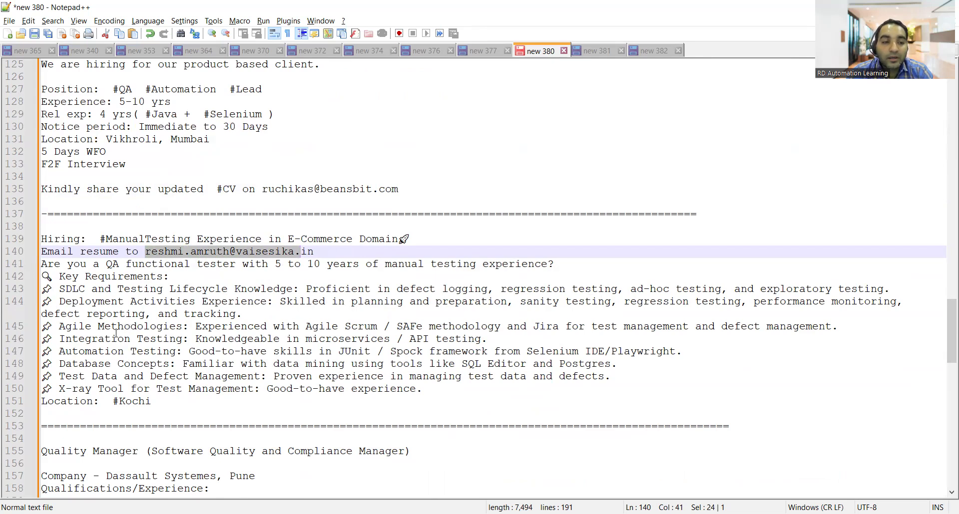
scroll("down", 3)
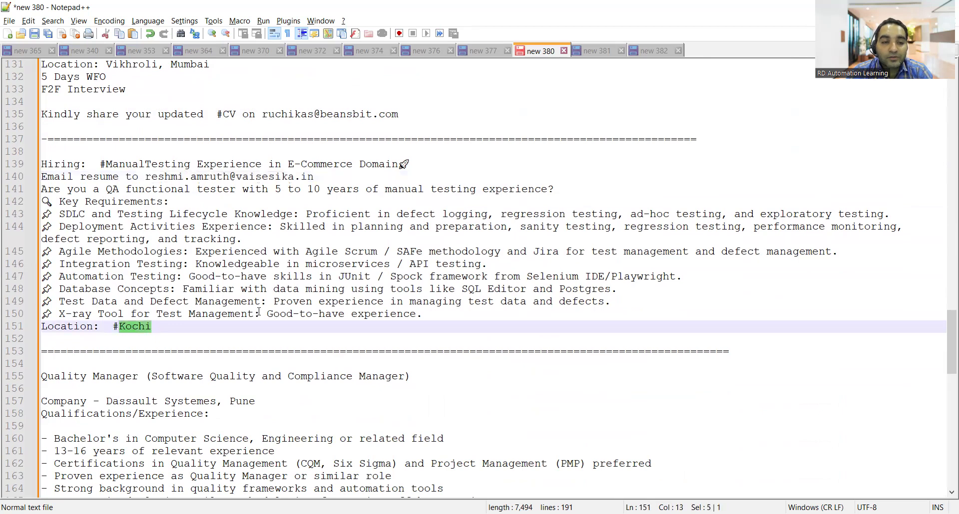
scroll("down", 3)
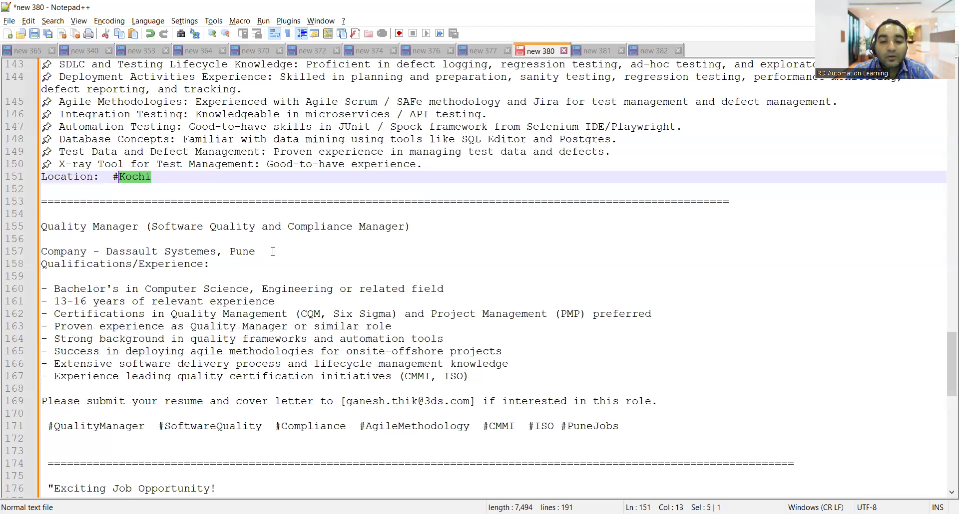
Clear the Kochi highlight and select the final listing's resume email near document end
left_click(471, 401)
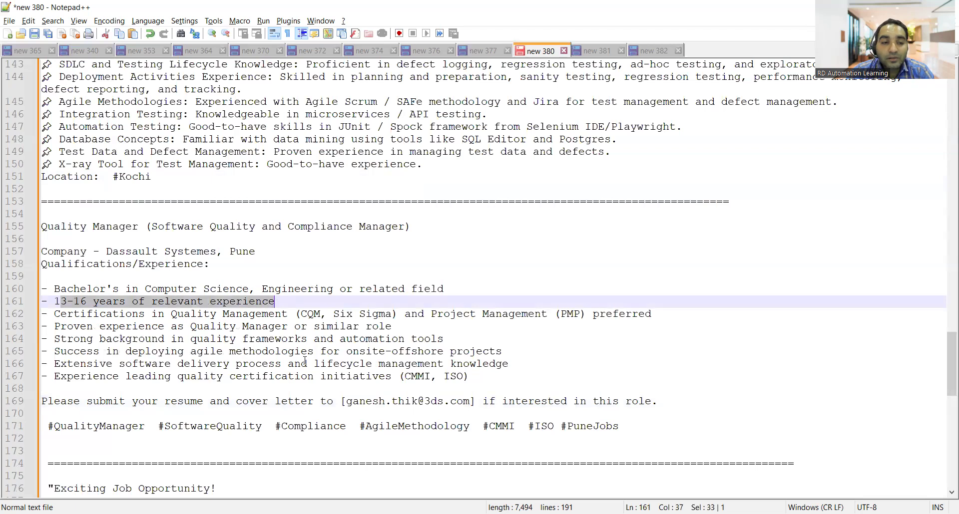
scroll("down", 3)
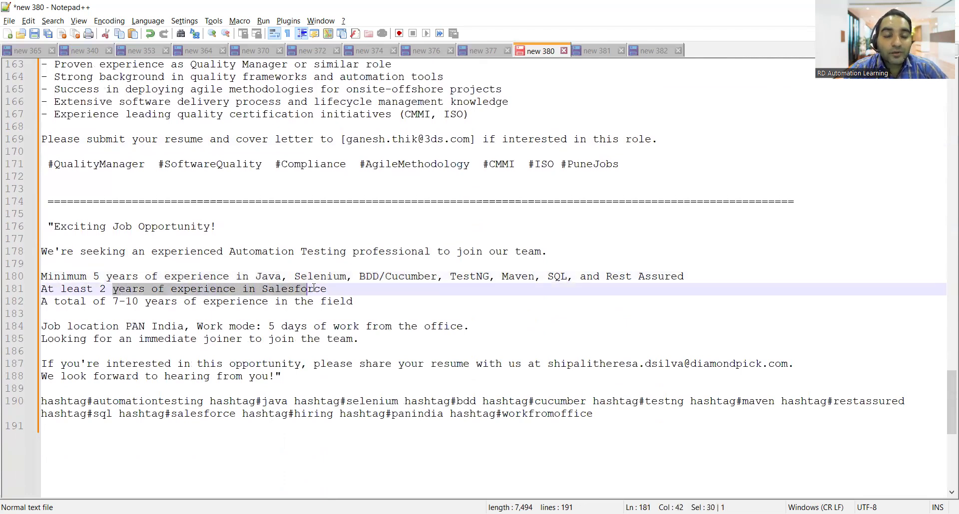
left_click(128, 301)
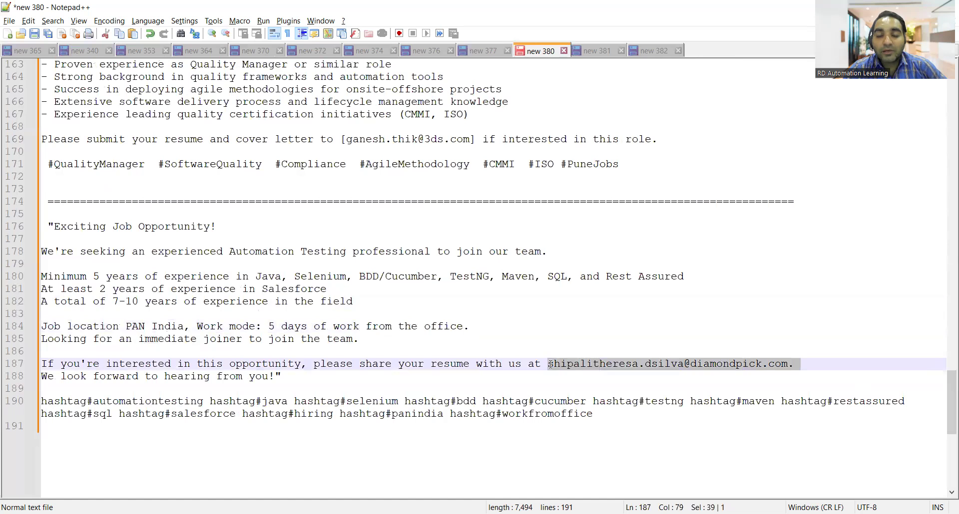
Scroll back up to around line 59, near the Quytech QA Manual listing
scroll("up", 3)
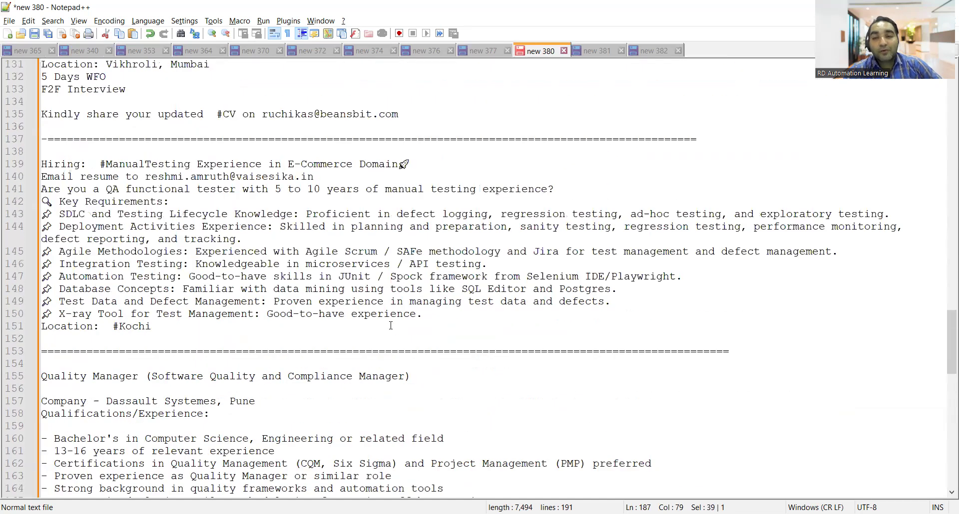
scroll("up", 3)
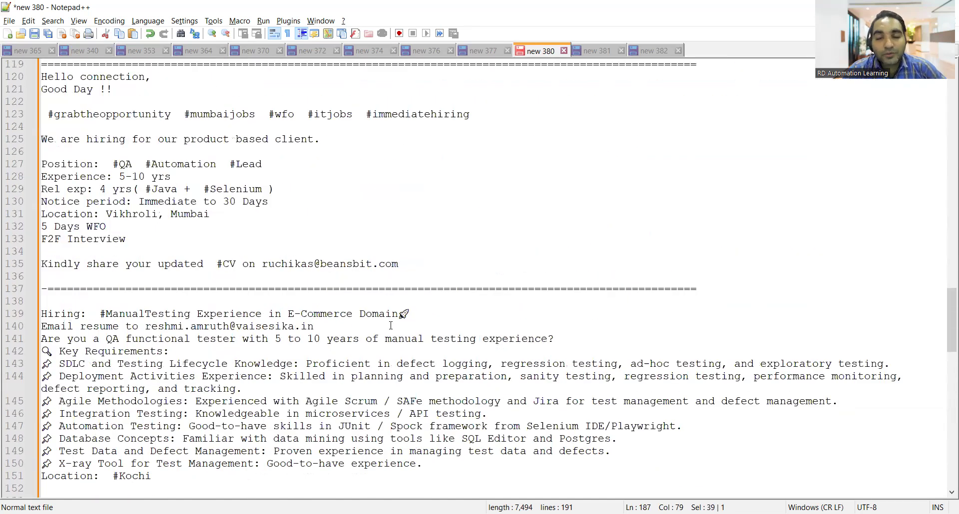
scroll("up", 3)
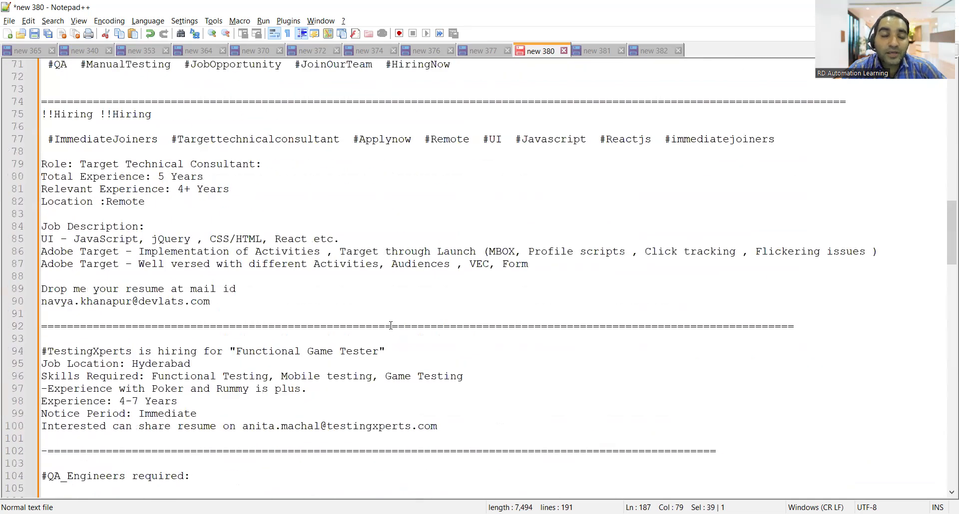
scroll("up", 3)
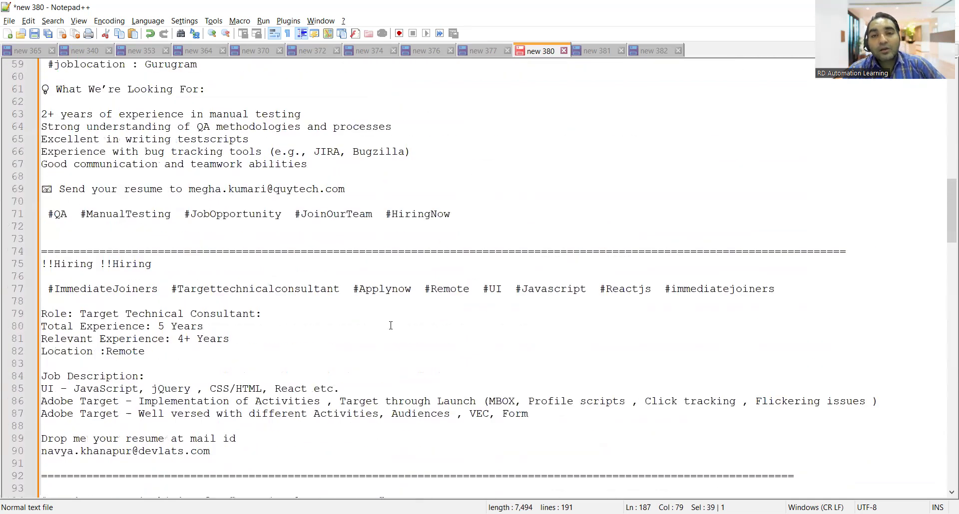